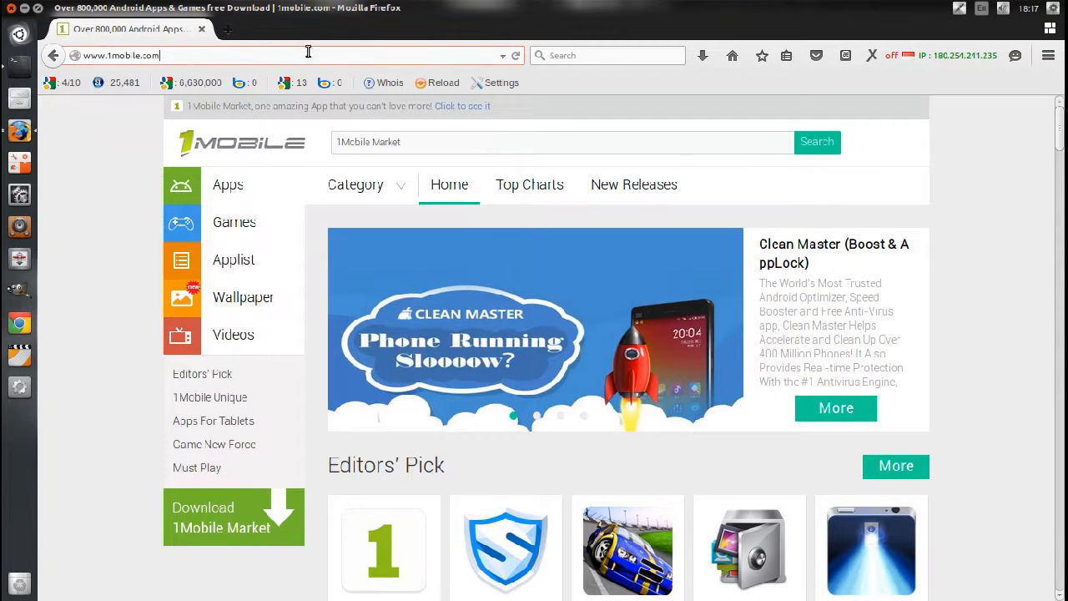
# Search the 1Mobile store for 'snapchat'
pyautogui.click(559, 142)
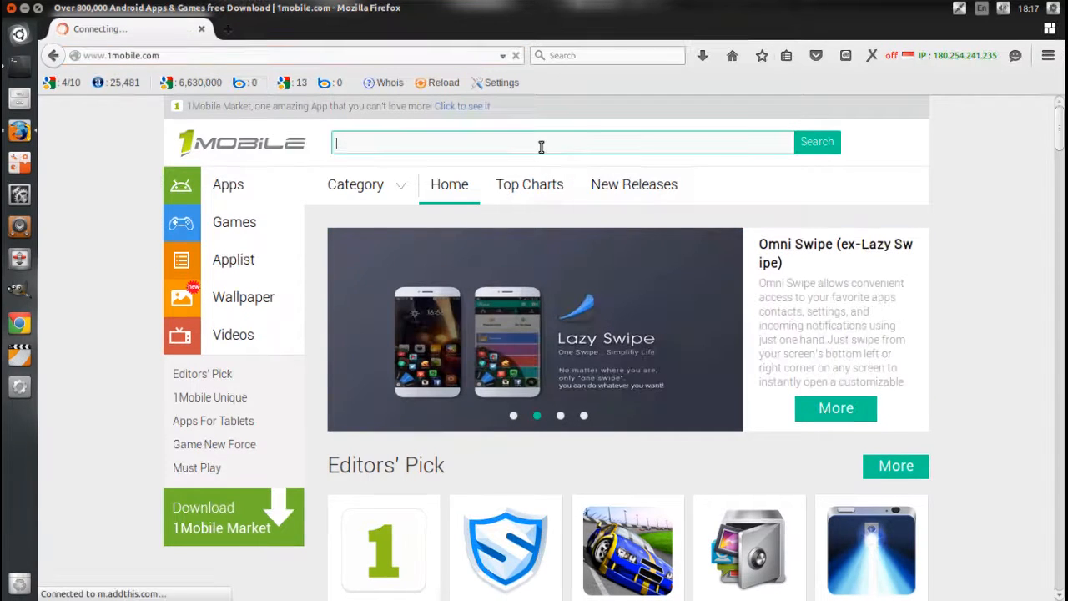
pyautogui.write('snapchaty')
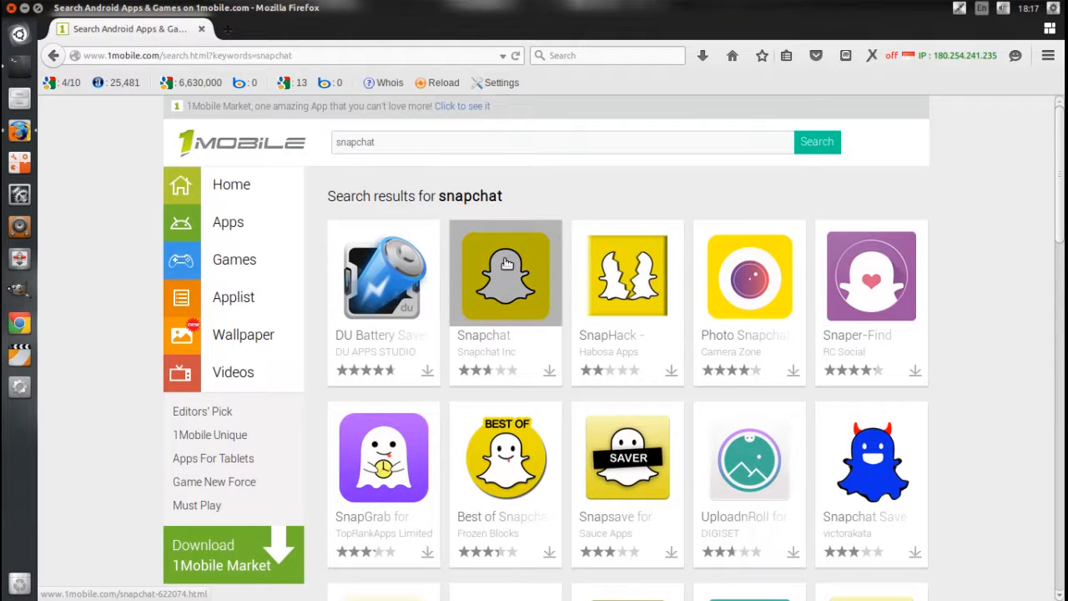
# Open the Snapchat Inc app page from the search results
pyautogui.click(505, 274)
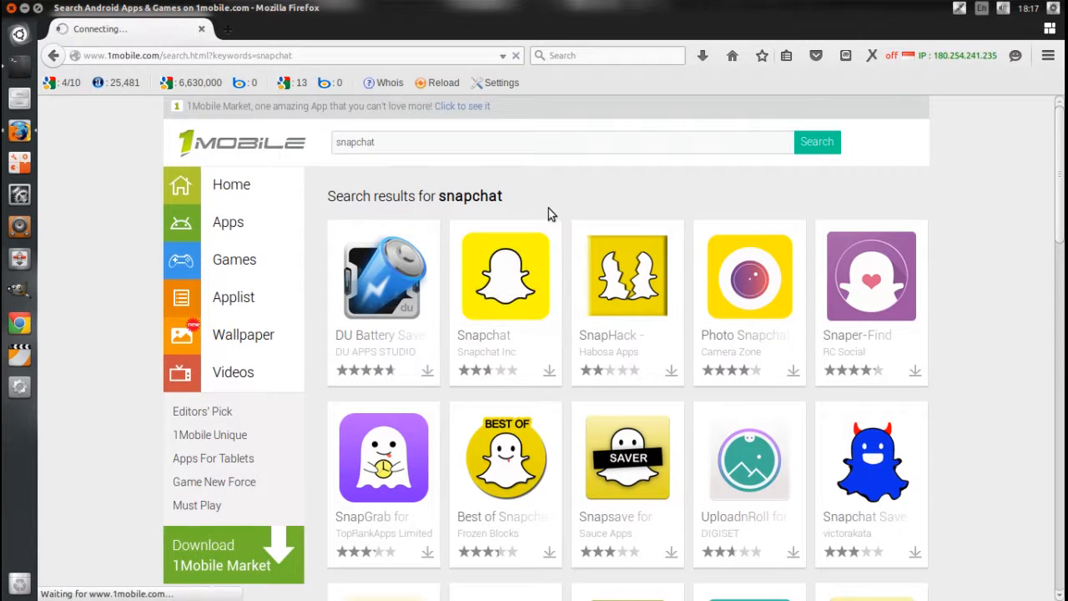
pyautogui.click(505, 276)
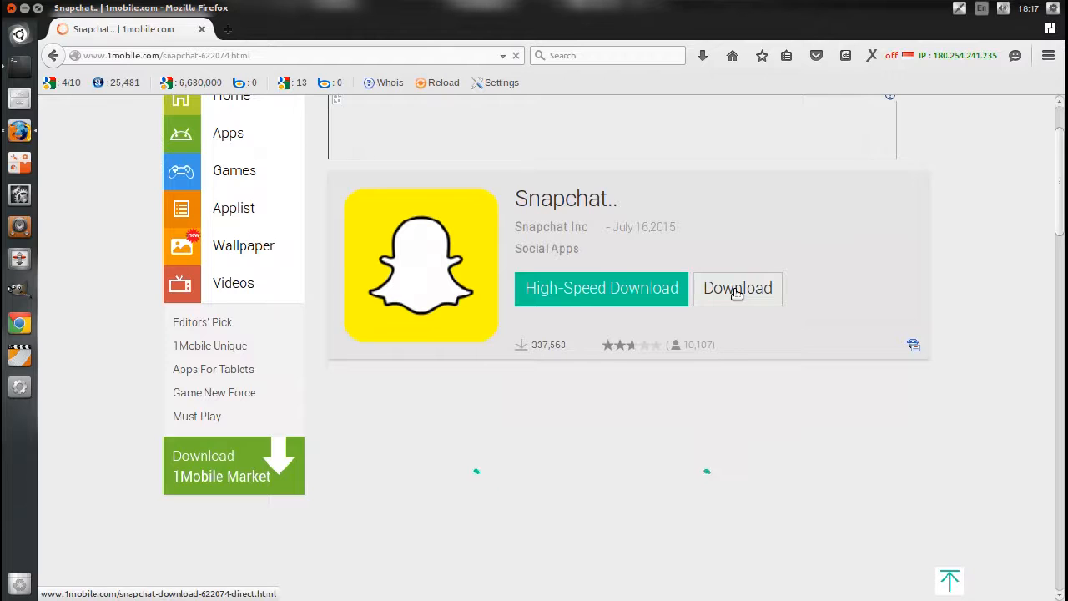
# Download the Snapchat APK and confirm Save File in Firefox's dialog
pyautogui.click(737, 288)
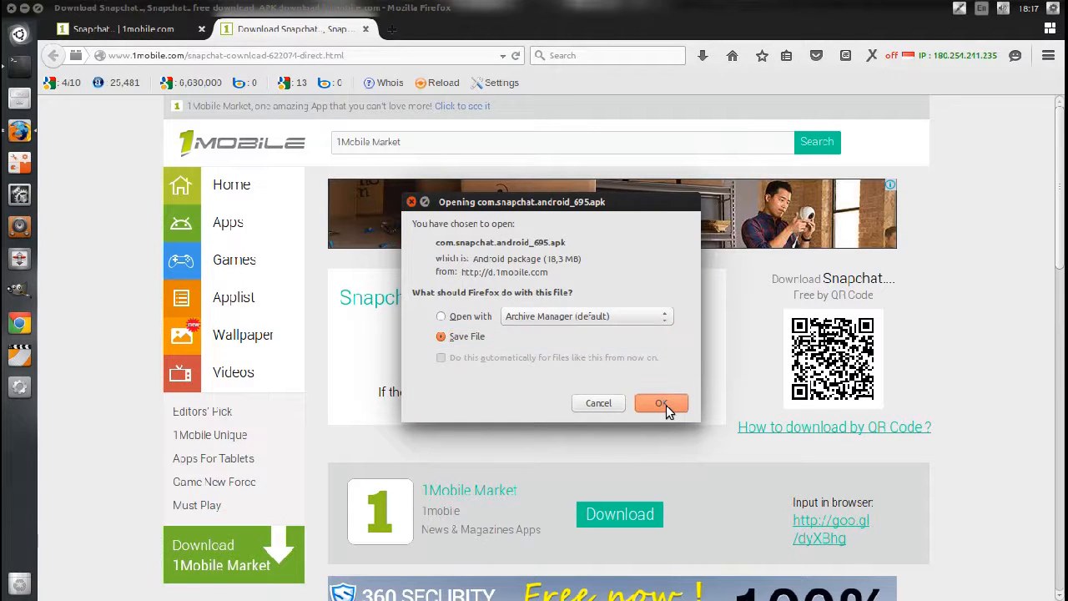
pyautogui.click(661, 402)
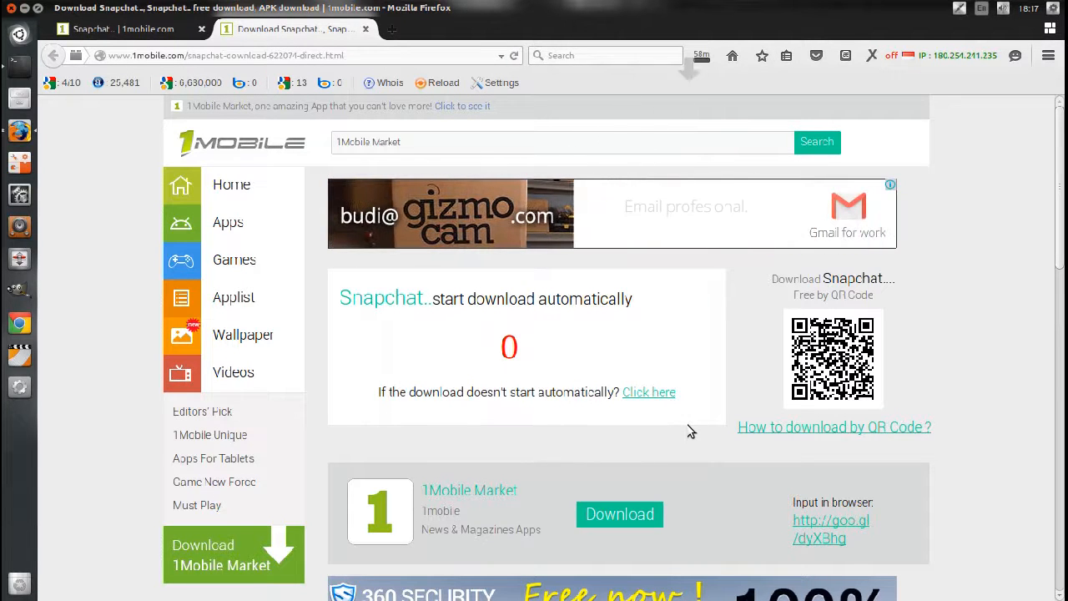